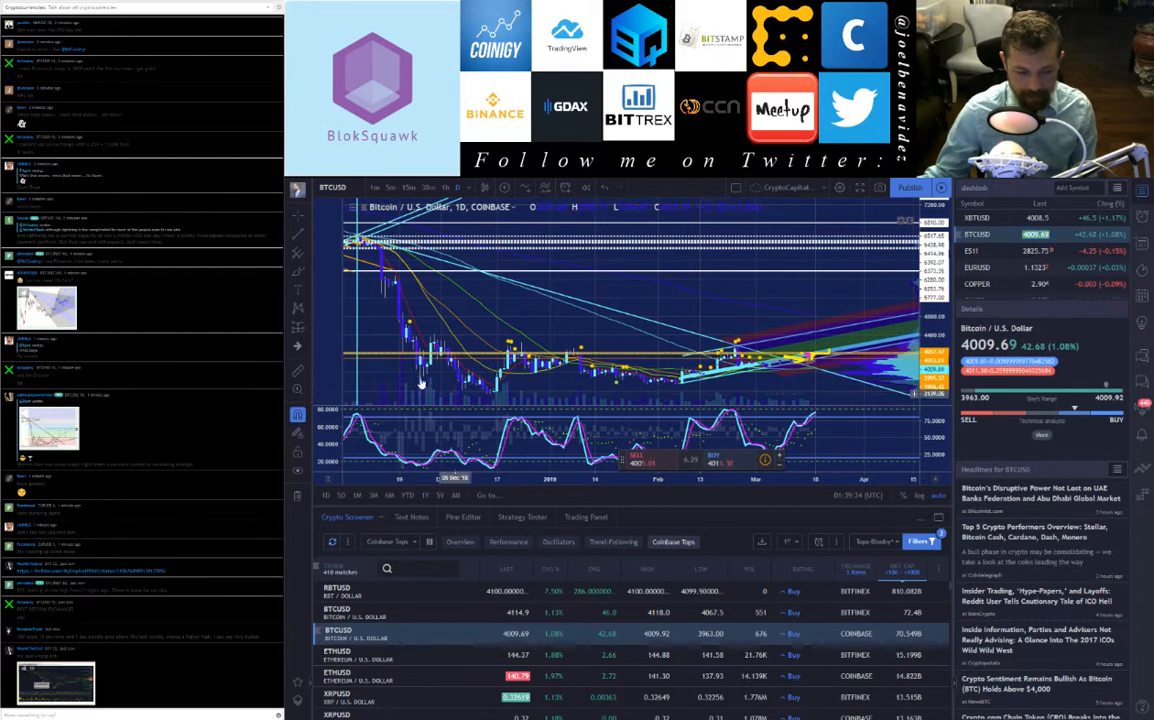
{"action": "mouse_move", "coordinate": [540, 382]}
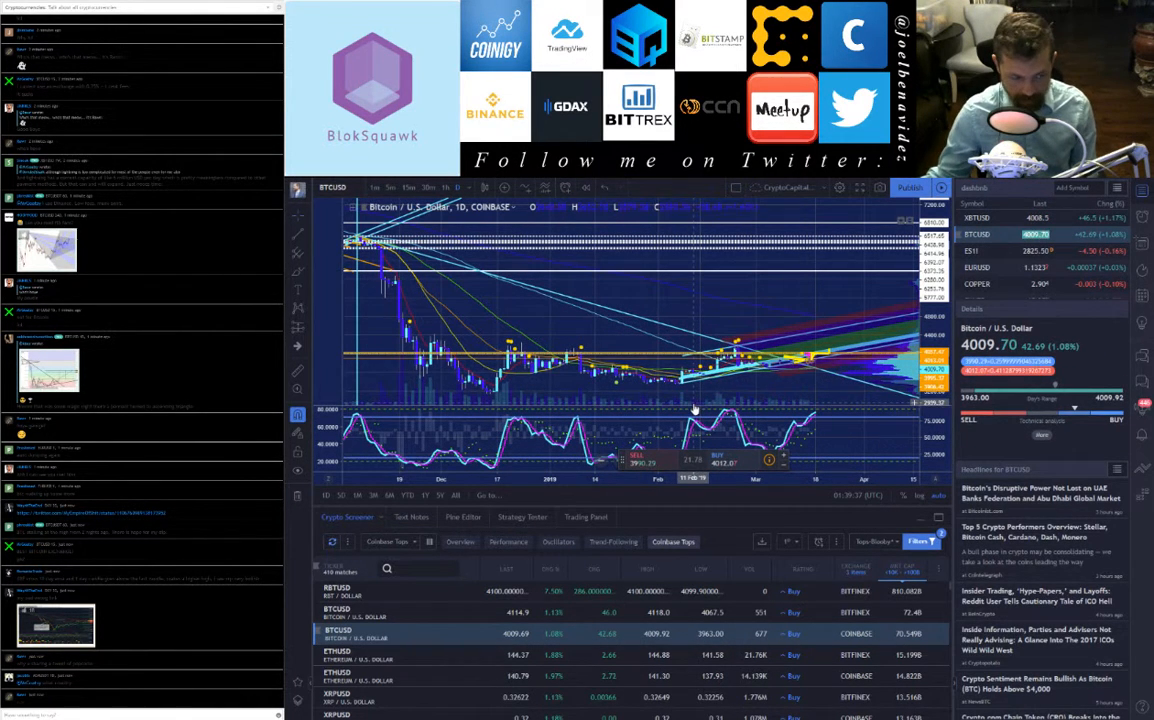
{"action": "mouse_move", "coordinate": [692, 408]}
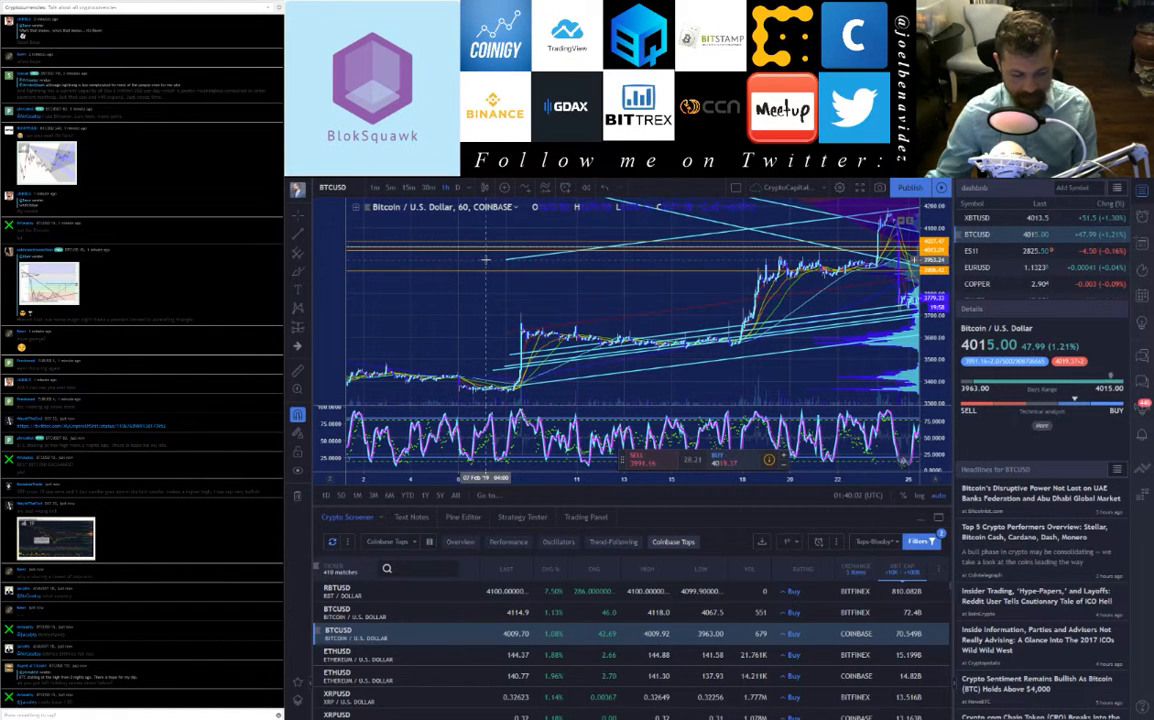
{"action": "mouse_move", "coordinate": [470, 312]}
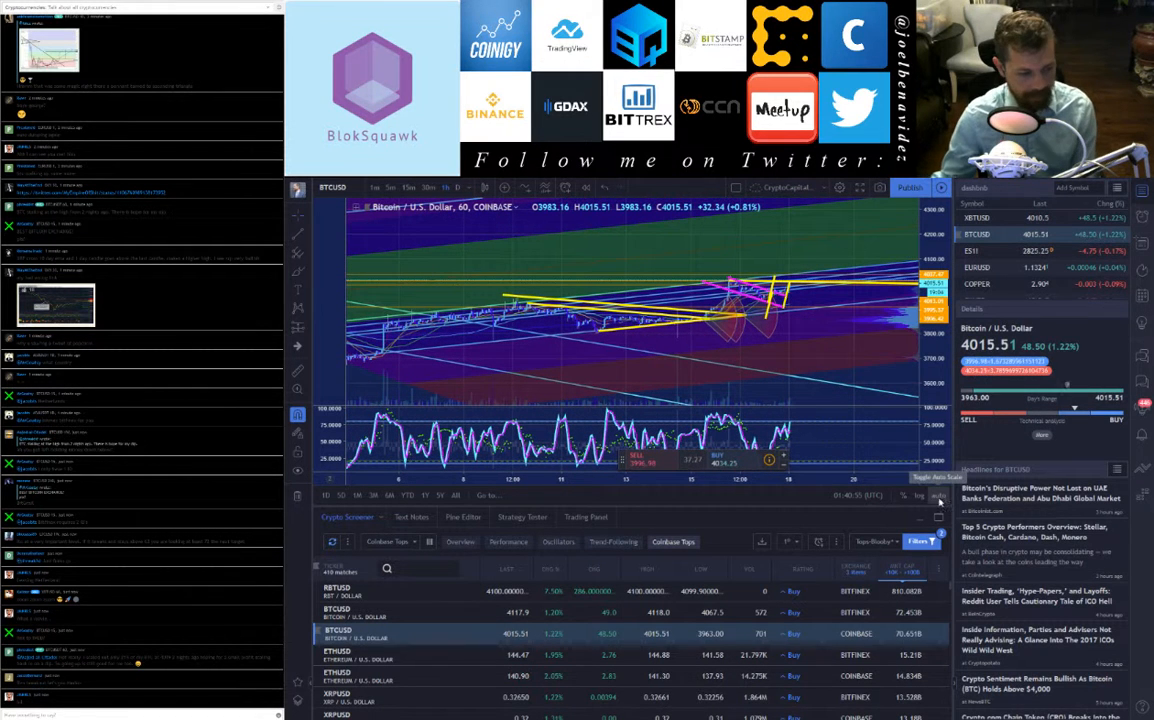
{"action": "mouse_move", "coordinate": [562, 292]}
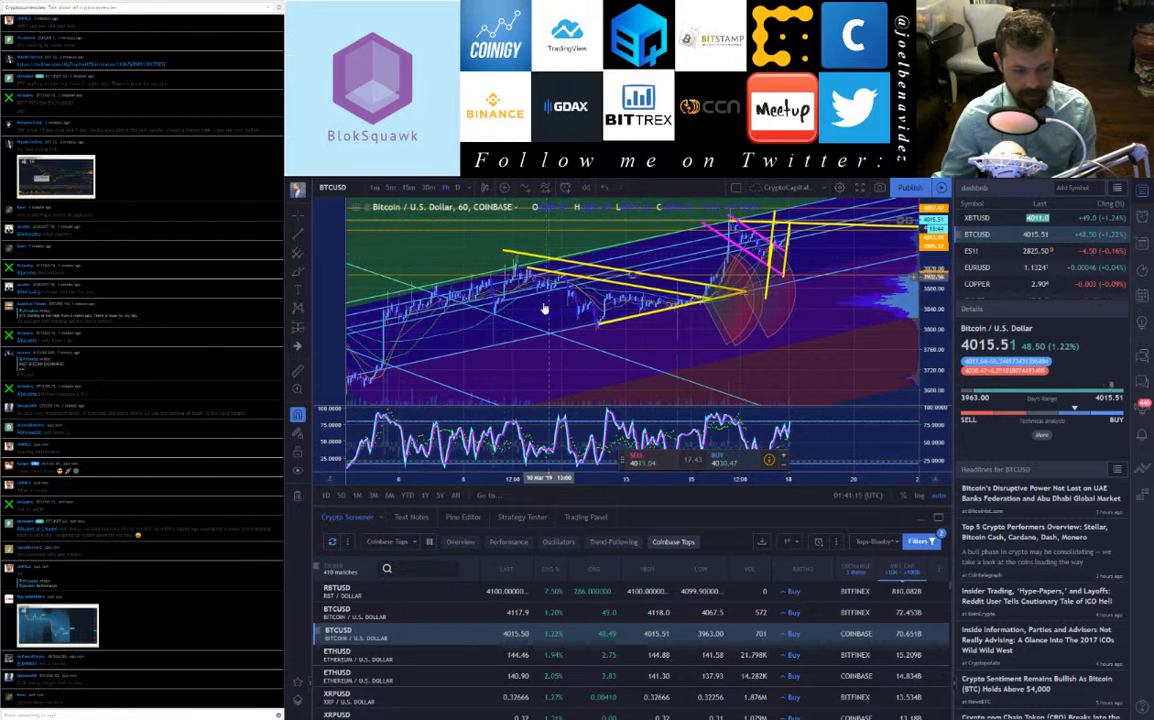
{"action": "mouse_move", "coordinate": [604, 374]}
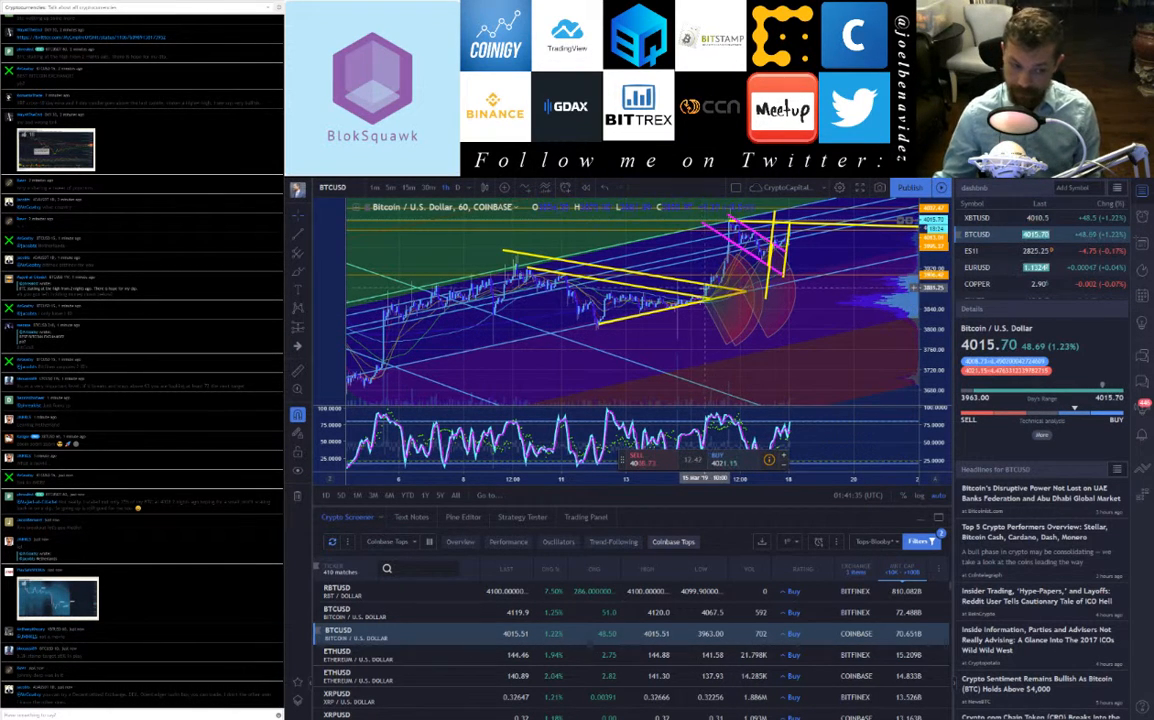
{"action": "mouse_move", "coordinate": [700, 330]}
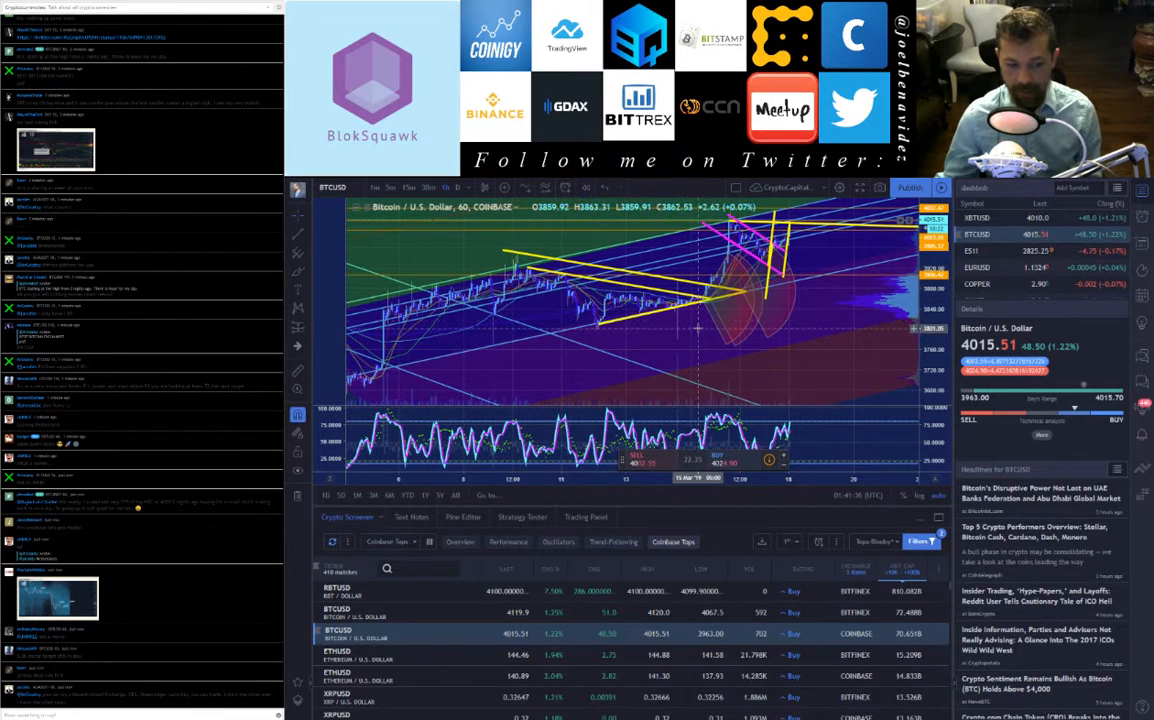
{"action": "mouse_move", "coordinate": [718, 248]}
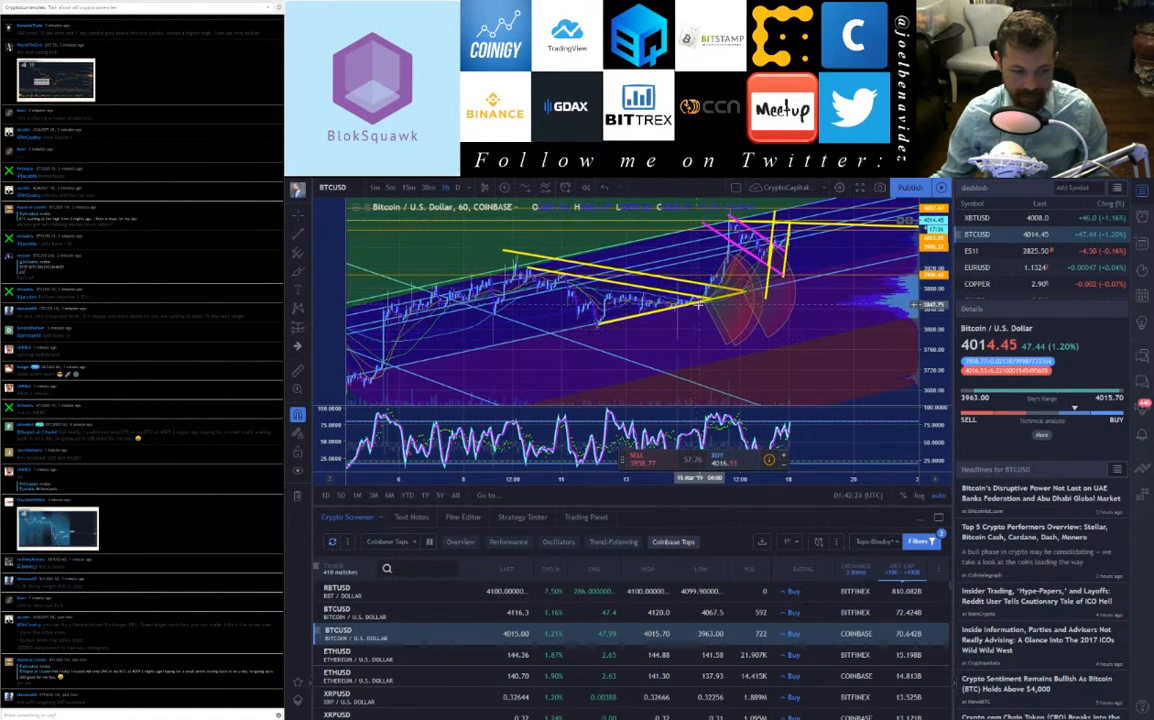
{"action": "mouse_move", "coordinate": [600, 372]}
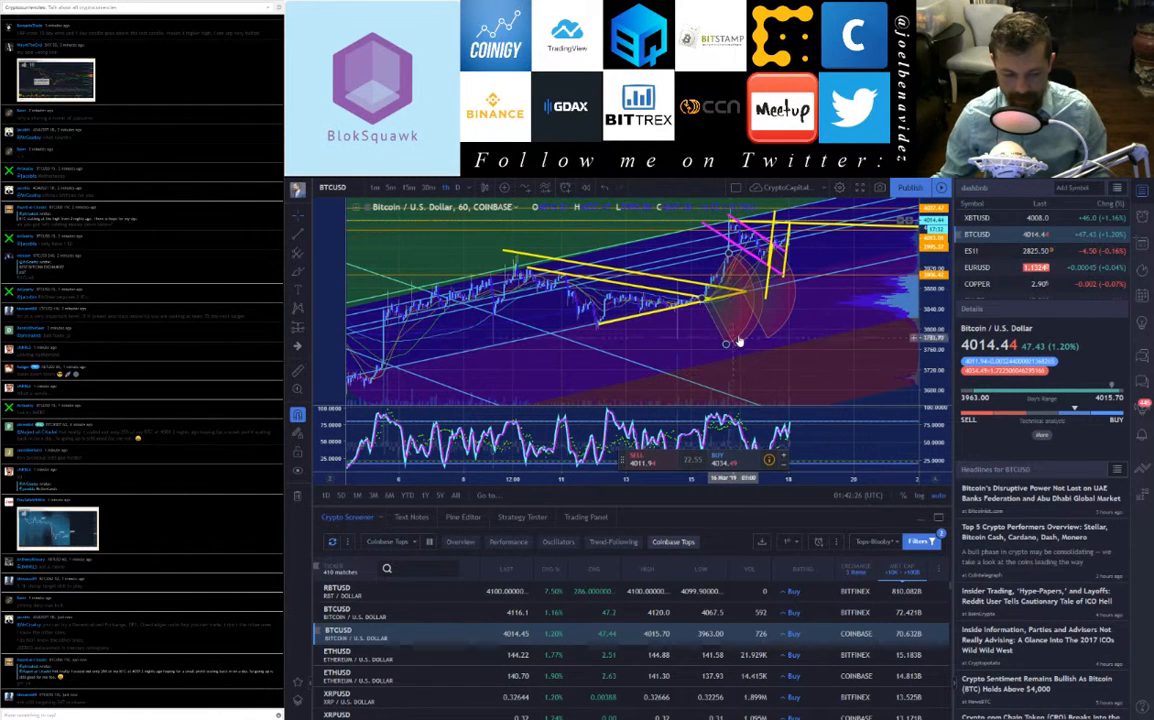
{"action": "mouse_move", "coordinate": [724, 316]}
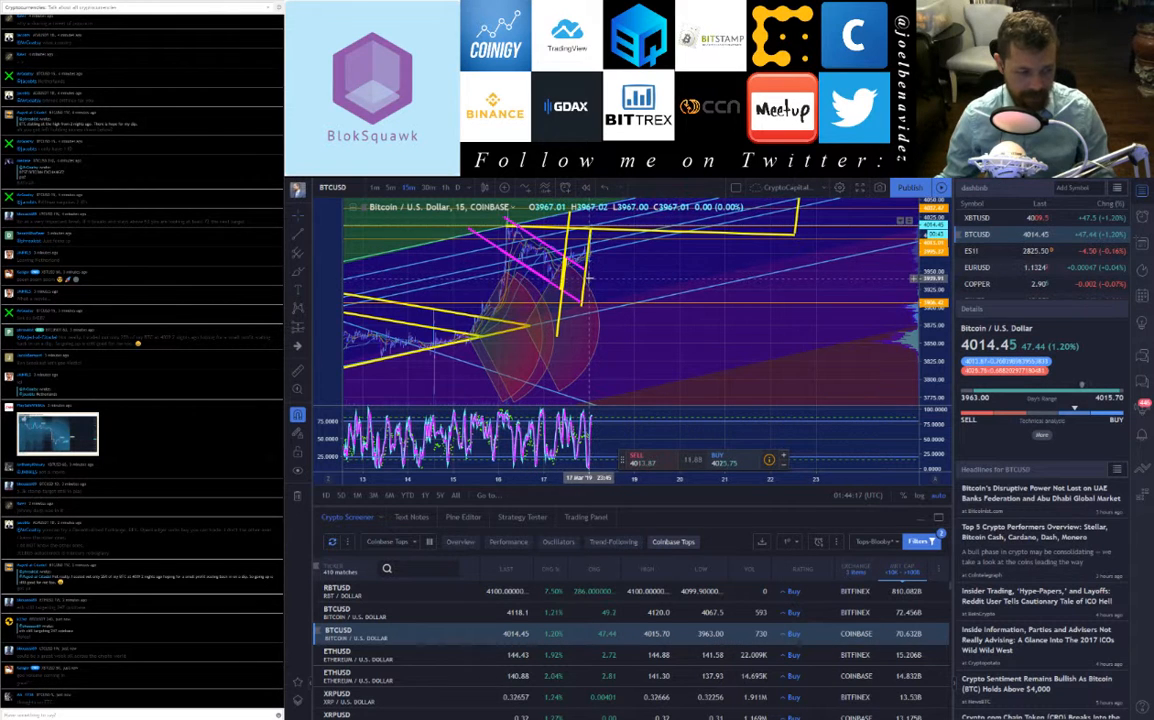
{"action": "mouse_move", "coordinate": [584, 308]}
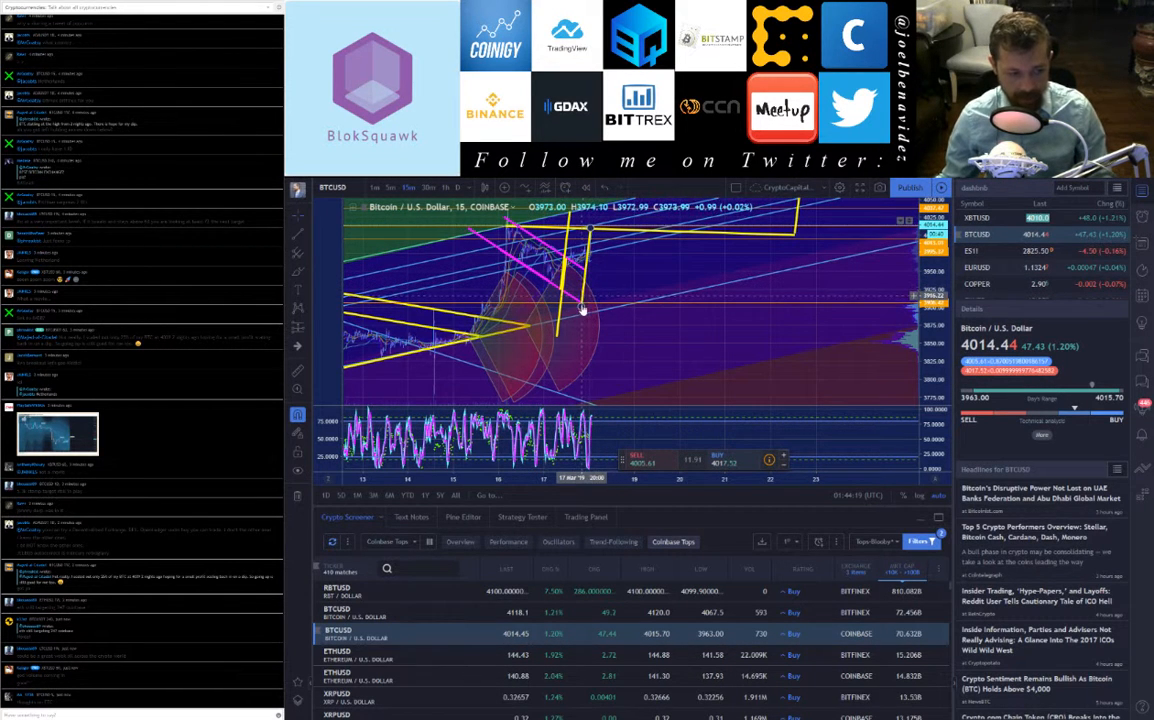